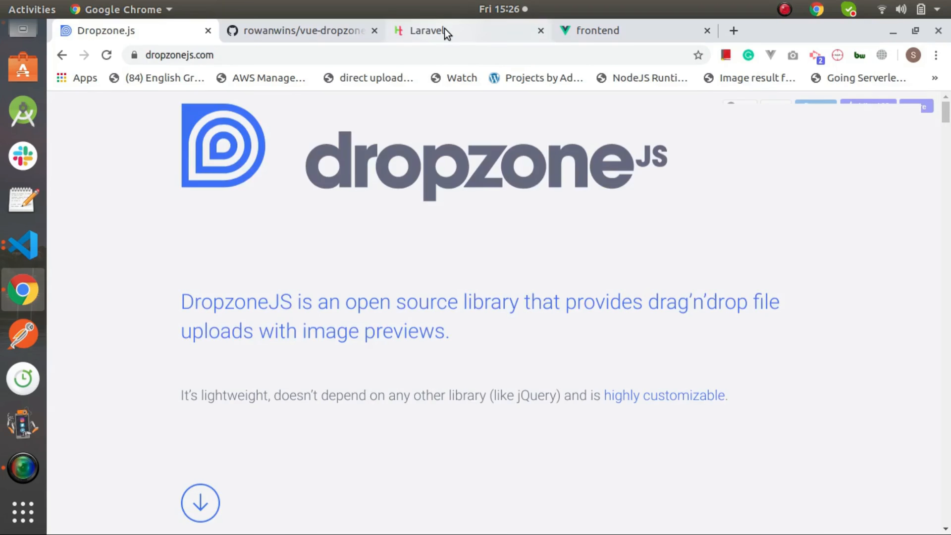
- Check the Laravel and frontend tabs, open the vue2-dropzone docs and copy 'npm install vue2-dropzone'
{"action": "left_click", "coordinate": [427, 30]}
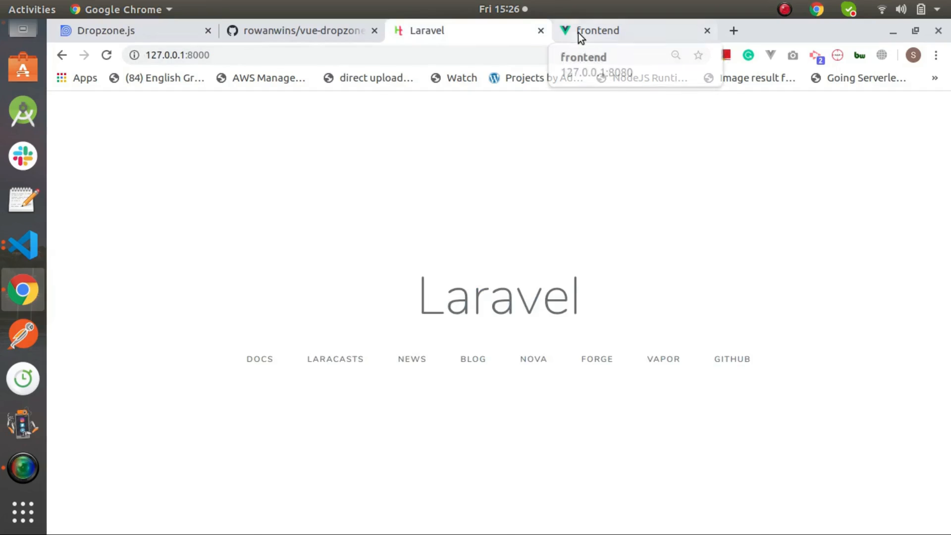
{"action": "left_click", "coordinate": [297, 30]}
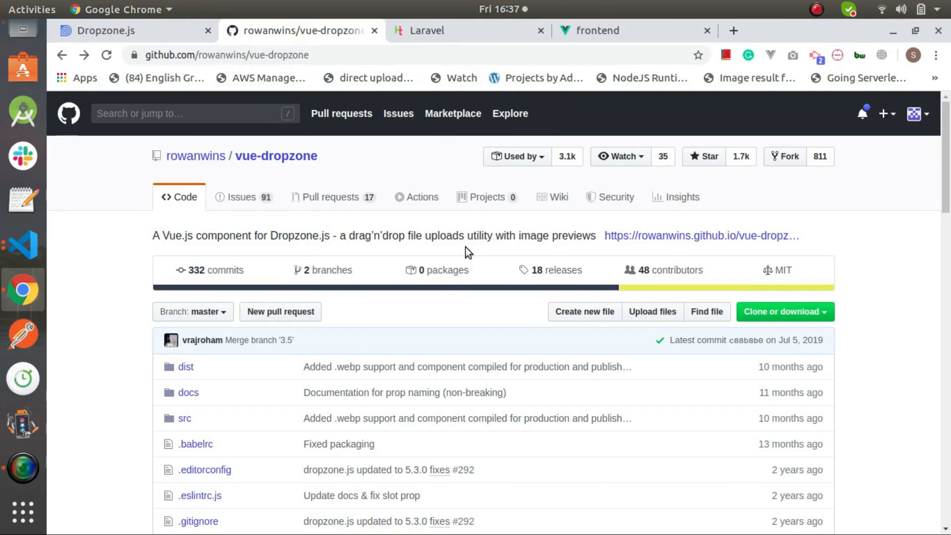
{"action": "mouse_move", "coordinate": [482, 251]}
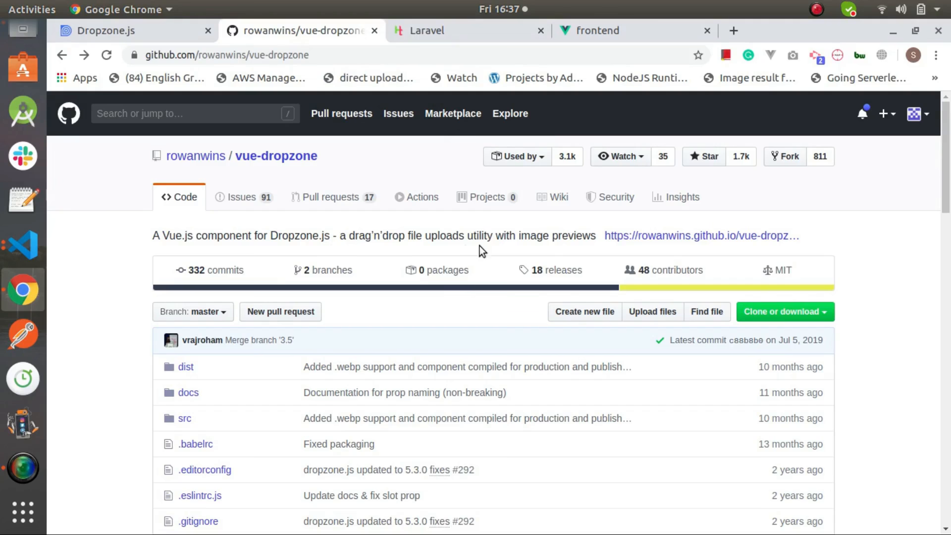
{"action": "left_click", "coordinate": [701, 235]}
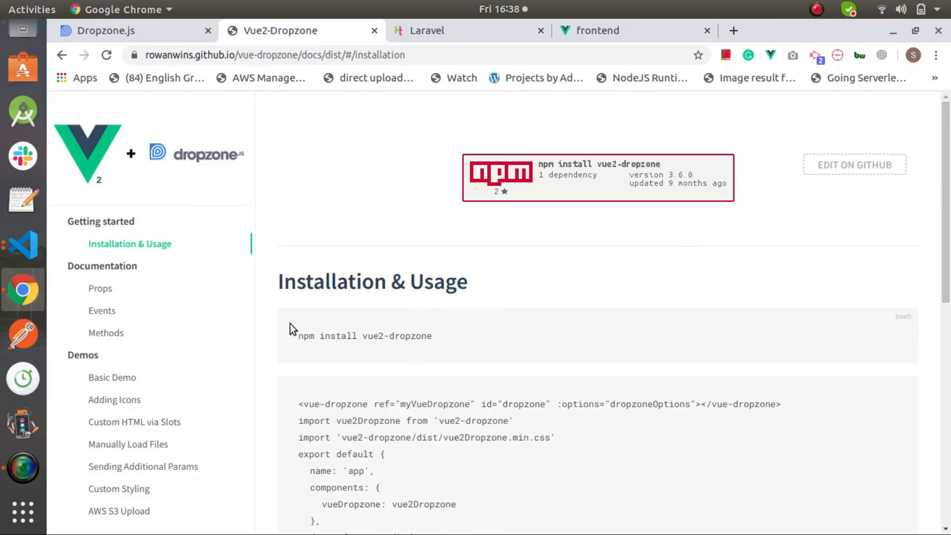
{"action": "right_click", "coordinate": [364, 335]}
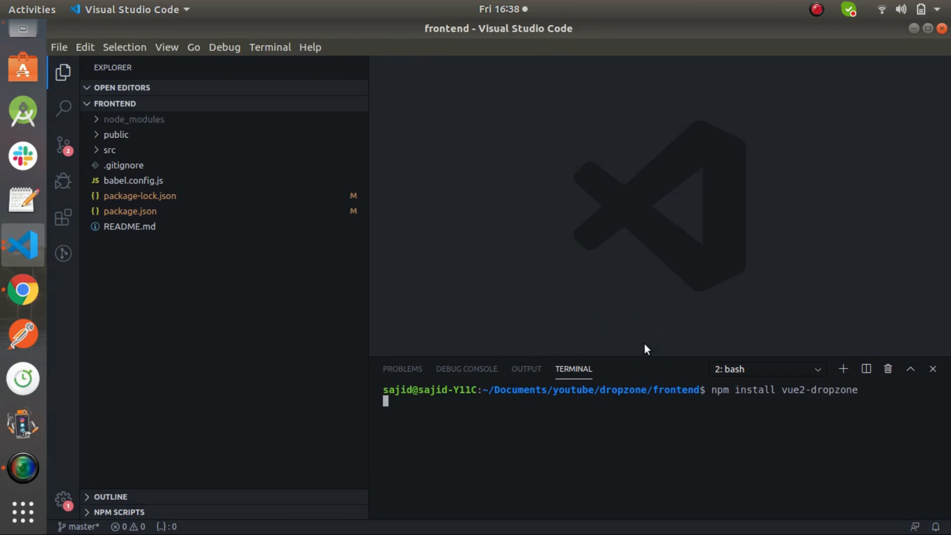
- Run npm install vue2-dropzone, then expand src/components and open HelloWorld.vue
{"action": "key", "text": "Return"}
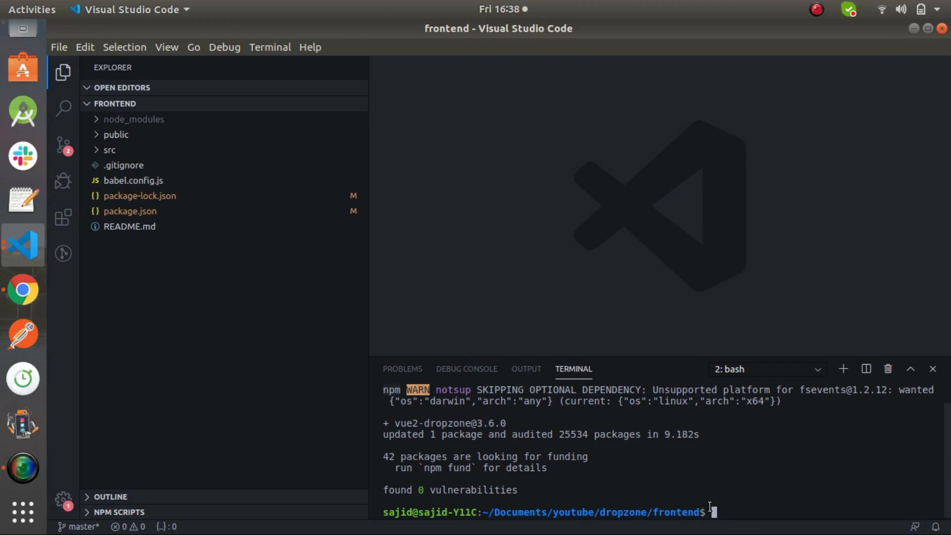
{"action": "mouse_move", "coordinate": [110, 150]}
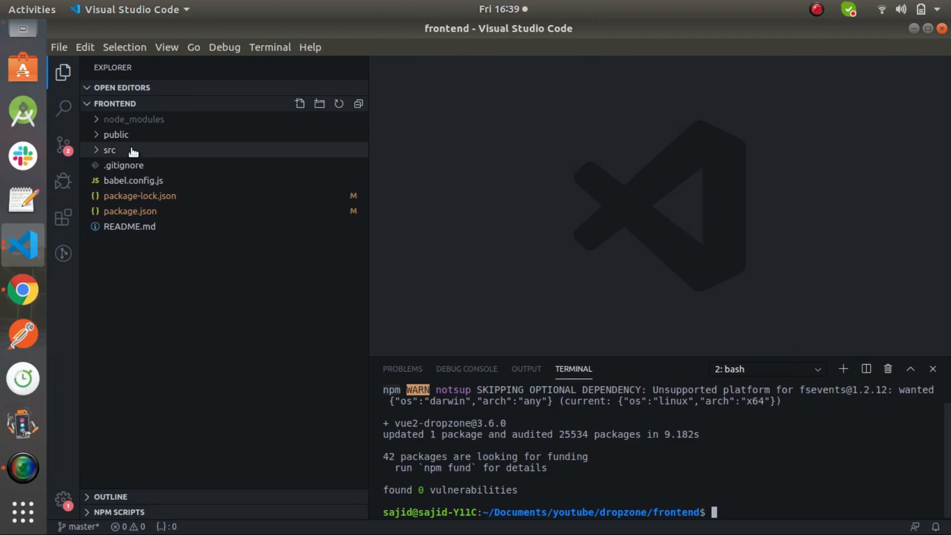
{"action": "left_click", "coordinate": [109, 150]}
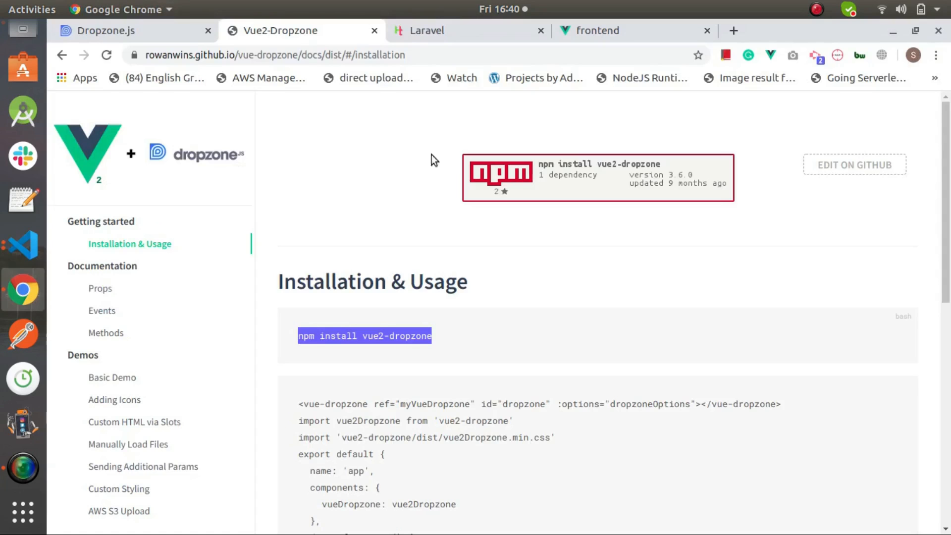
{"action": "left_click", "coordinate": [600, 31]}
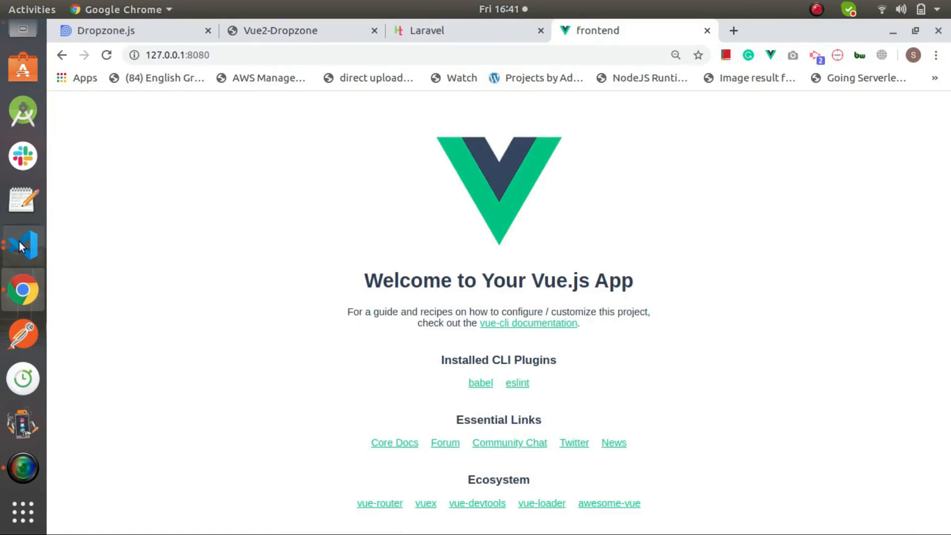
{"action": "left_click", "coordinate": [23, 246]}
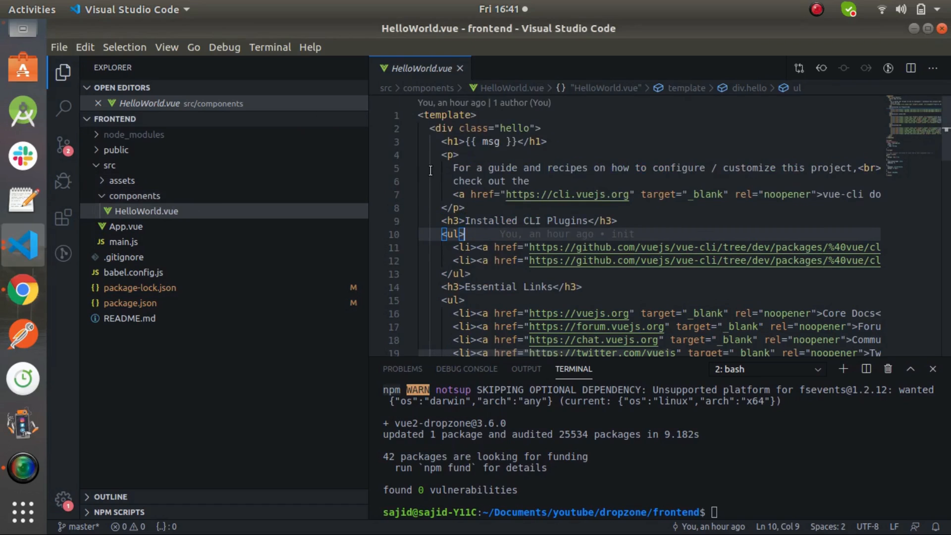
- Replace the template with <div></div> and add import vue2Dropzone from 'vue2-dropzone' plus its CSS
{"action": "left_click", "coordinate": [411, 128]}
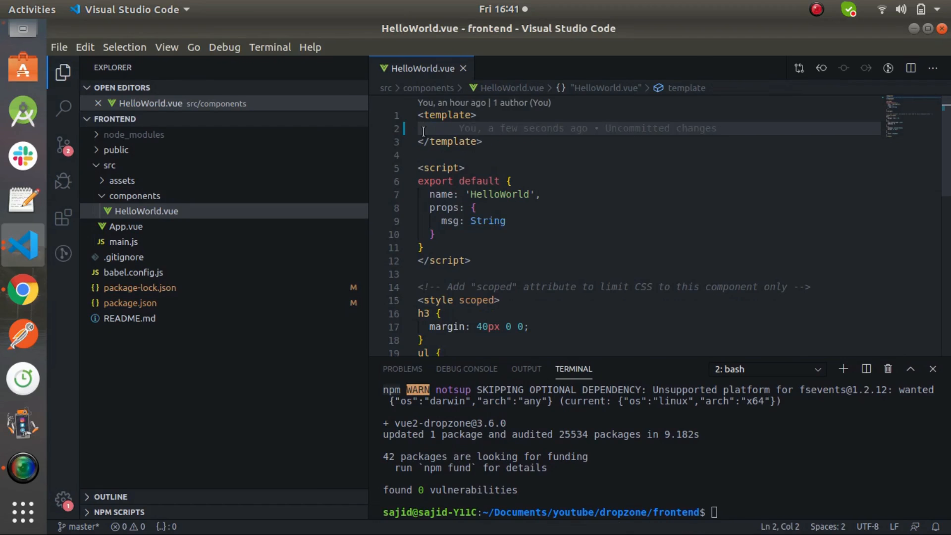
{"action": "type", "text": "<div></div>"}
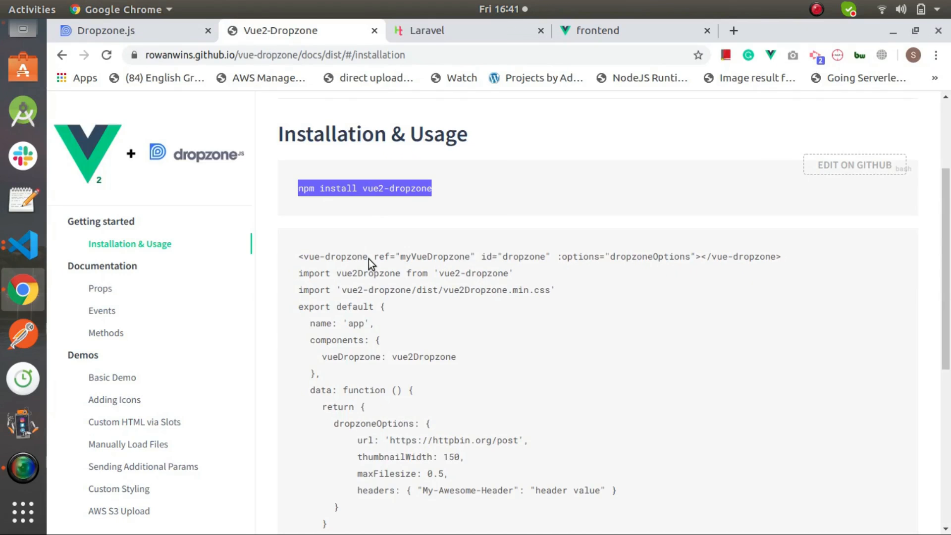
{"action": "mouse_move", "coordinate": [561, 297]}
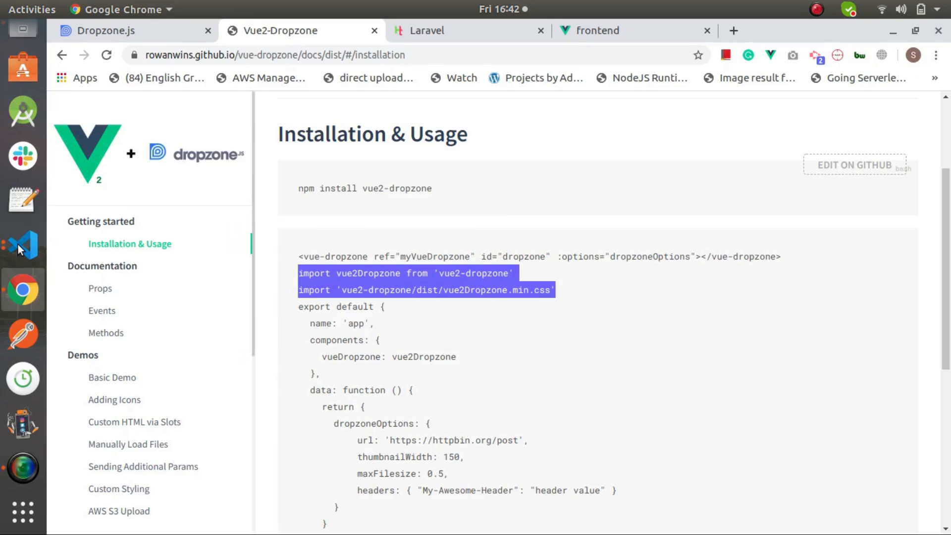
{"action": "left_click", "coordinate": [22, 246]}
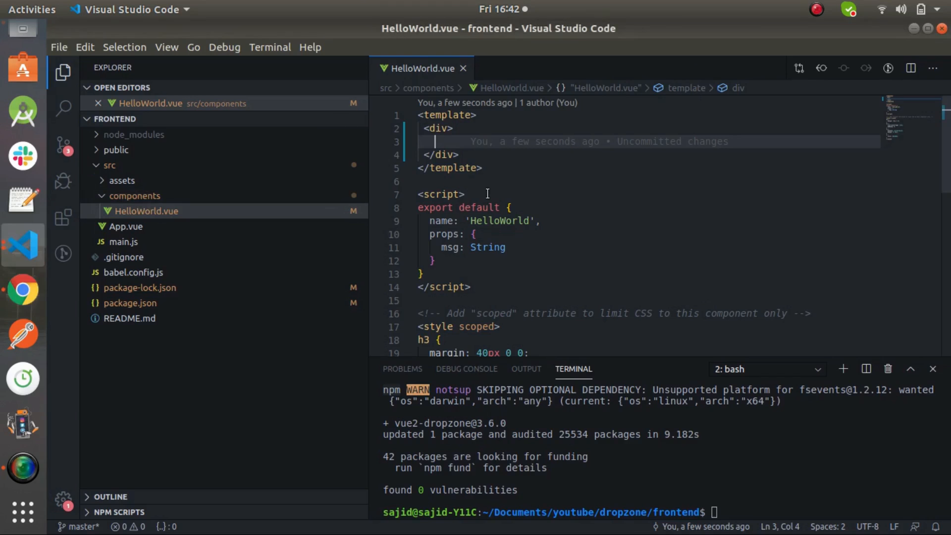
{"action": "type", "text": "import vue2Dropzone from 'vue2-dropzone'"}
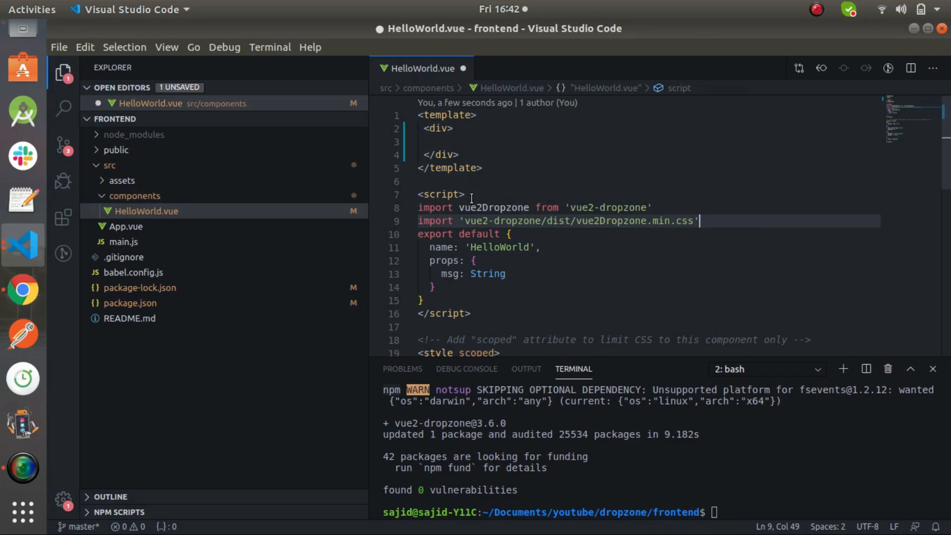
- Paste components: { vueDropzone: vue2Dropzone } from the docs into export default and reformat
{"action": "left_click", "coordinate": [23, 289]}
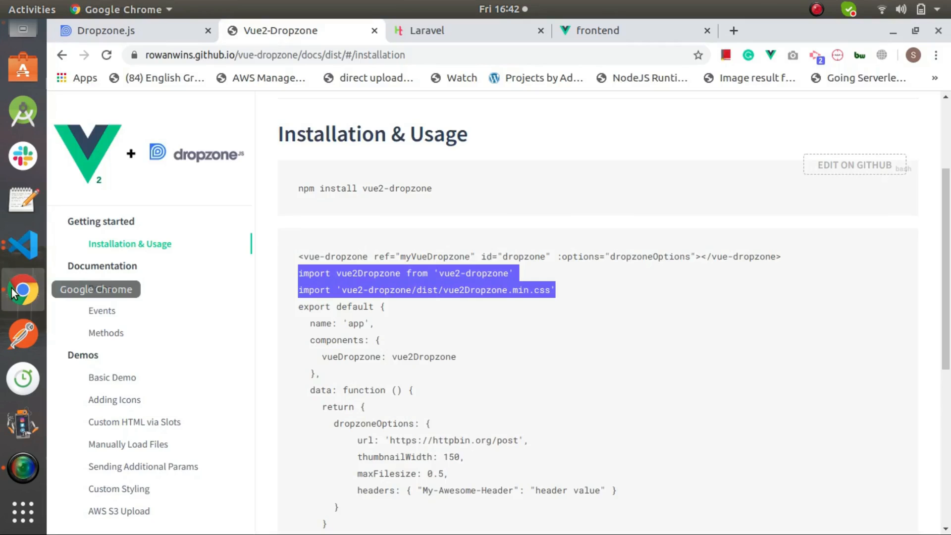
{"action": "scroll", "scroll_direction": "down", "scroll_amount": 3}
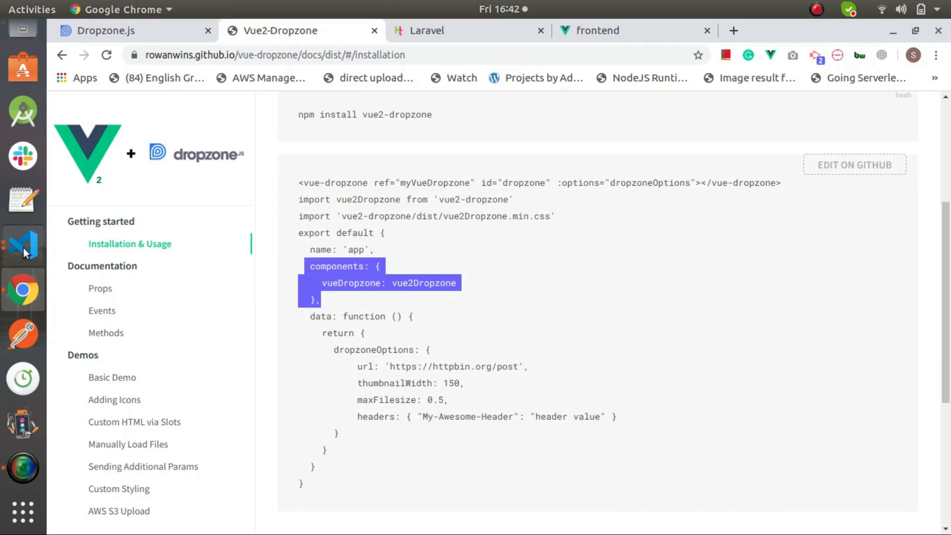
{"action": "left_click", "coordinate": [23, 244]}
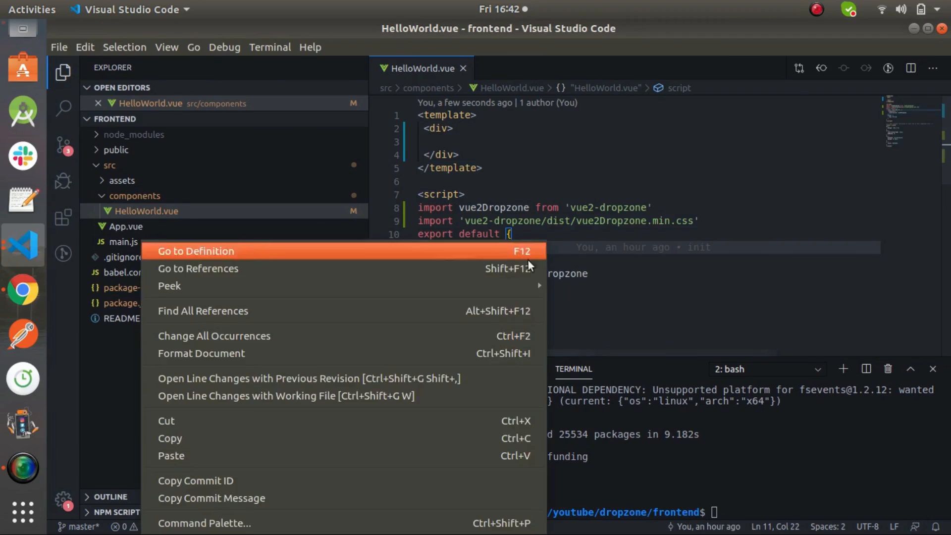
{"action": "left_click", "coordinate": [200, 353]}
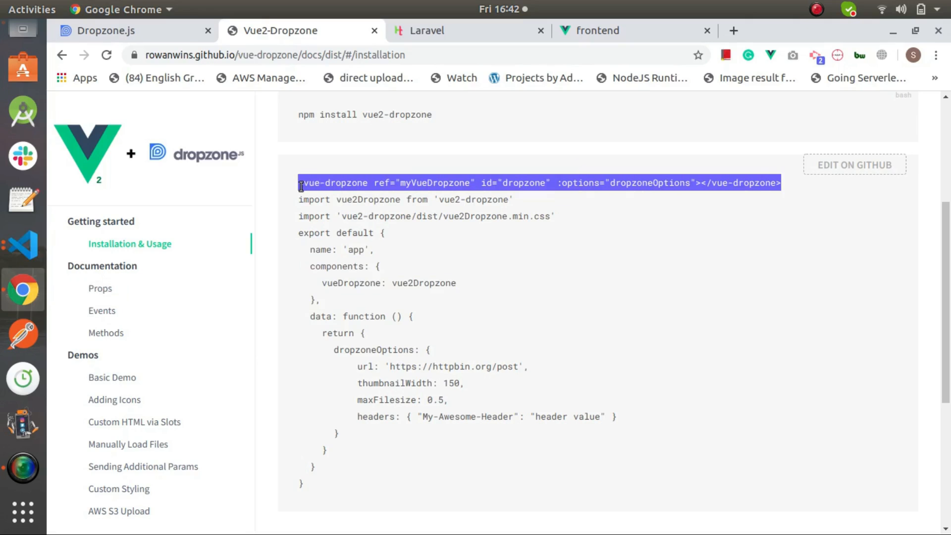
{"action": "mouse_move", "coordinate": [22, 244]}
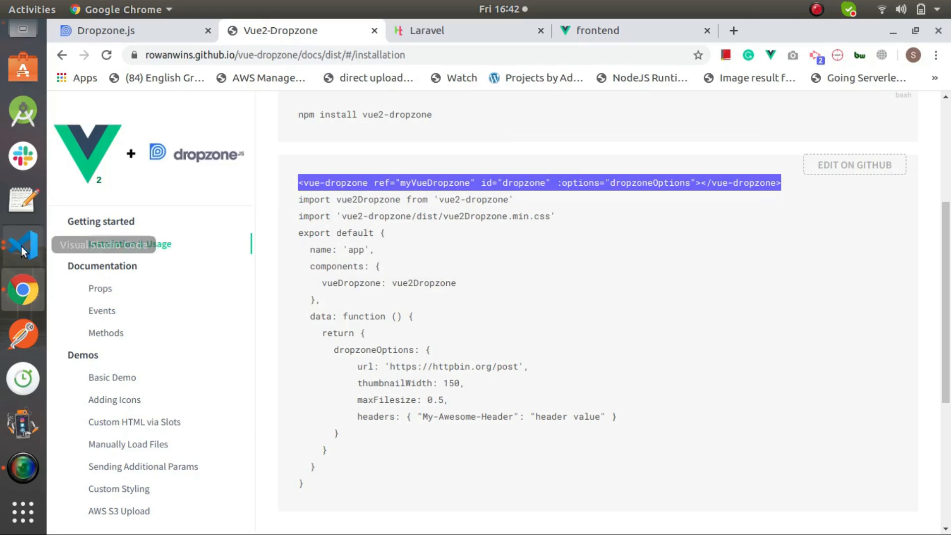
- Paste the docs' <vue-dropzone> tag with ref, id and options bindings into the template div
{"action": "left_click", "coordinate": [23, 246]}
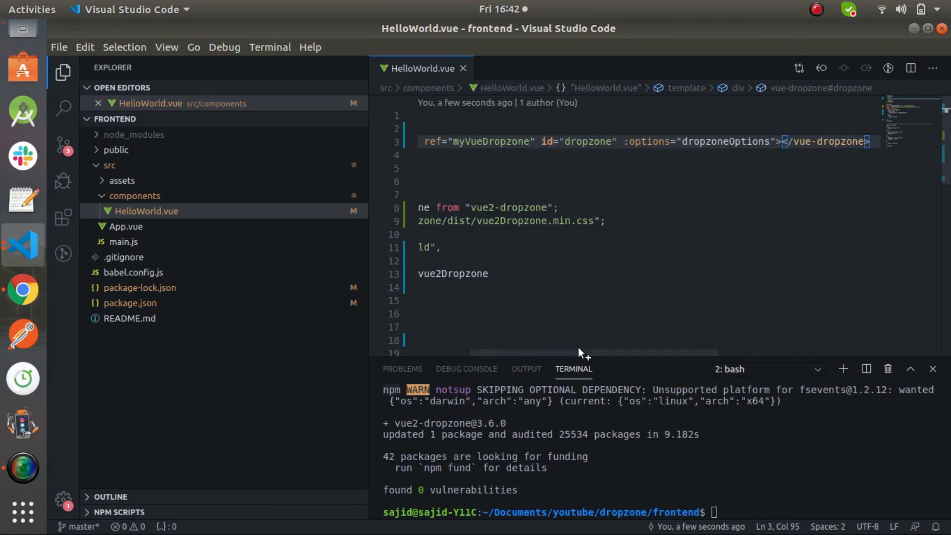
{"action": "scroll", "scroll_direction": "left", "scroll_amount": 3}
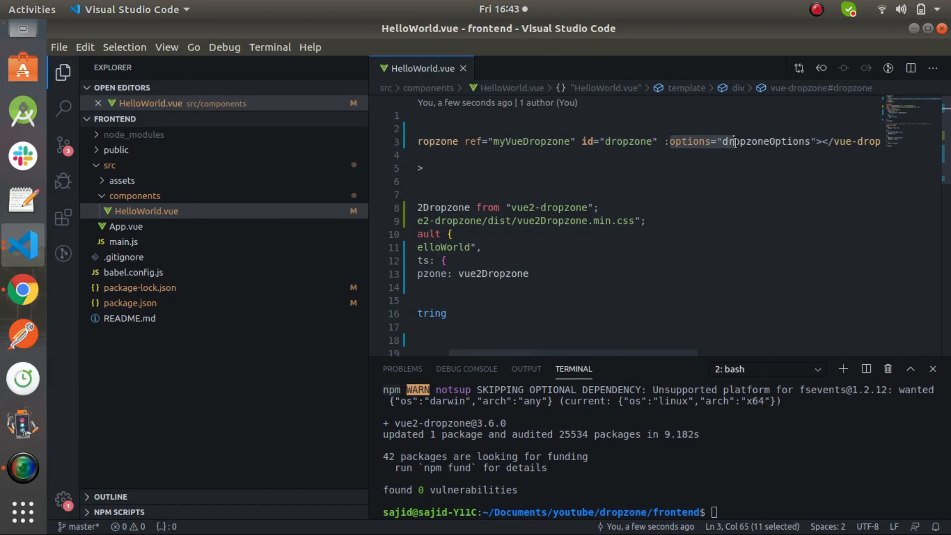
{"action": "left_click", "coordinate": [22, 289]}
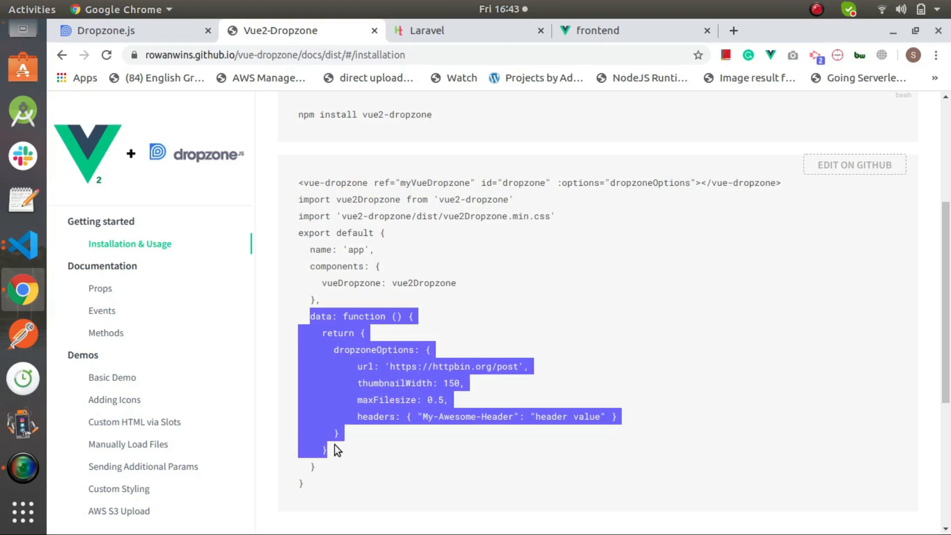
{"action": "mouse_move", "coordinate": [22, 244]}
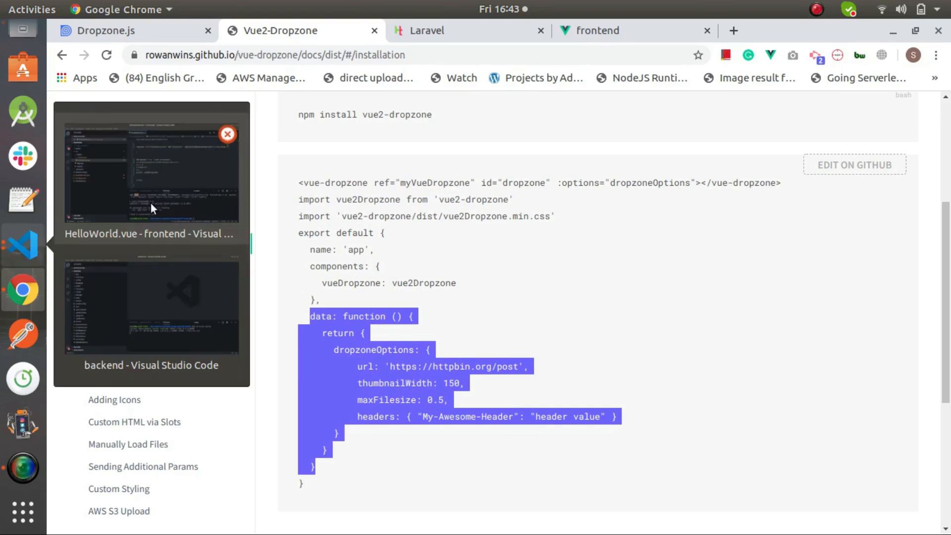
- Define dropzoneOptions in data() with upload URL, thumbnail width, max file size and headers
{"action": "left_click", "coordinate": [151, 176]}
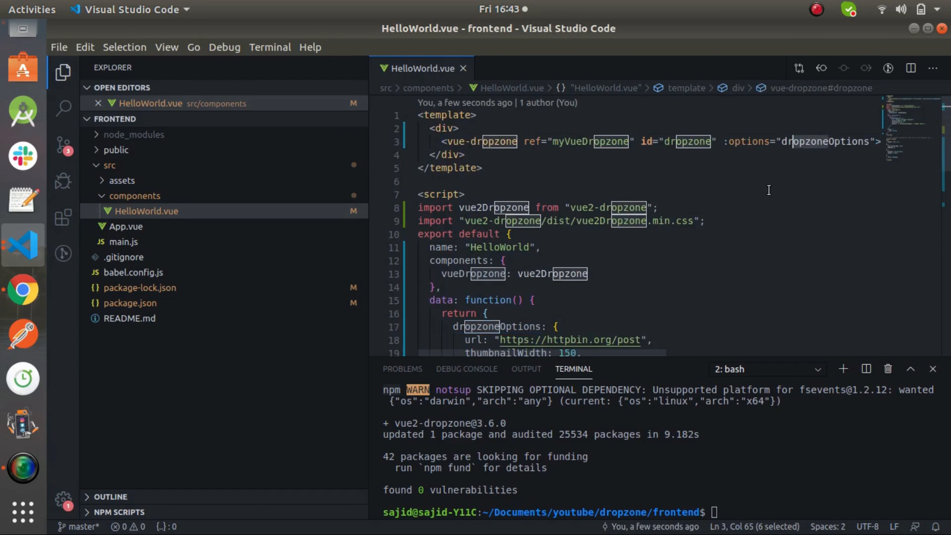
{"action": "scroll", "scroll_direction": "down", "scroll_amount": 3}
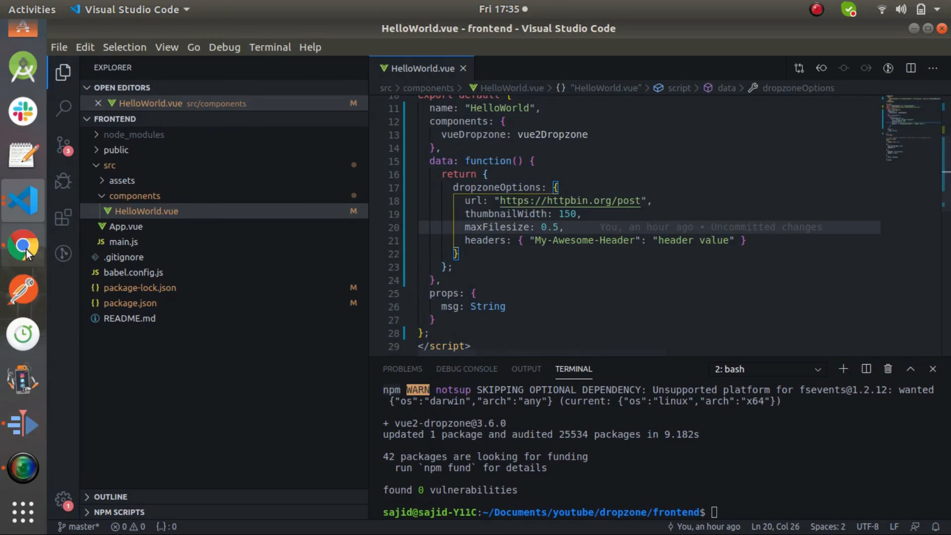
{"action": "left_click", "coordinate": [23, 246]}
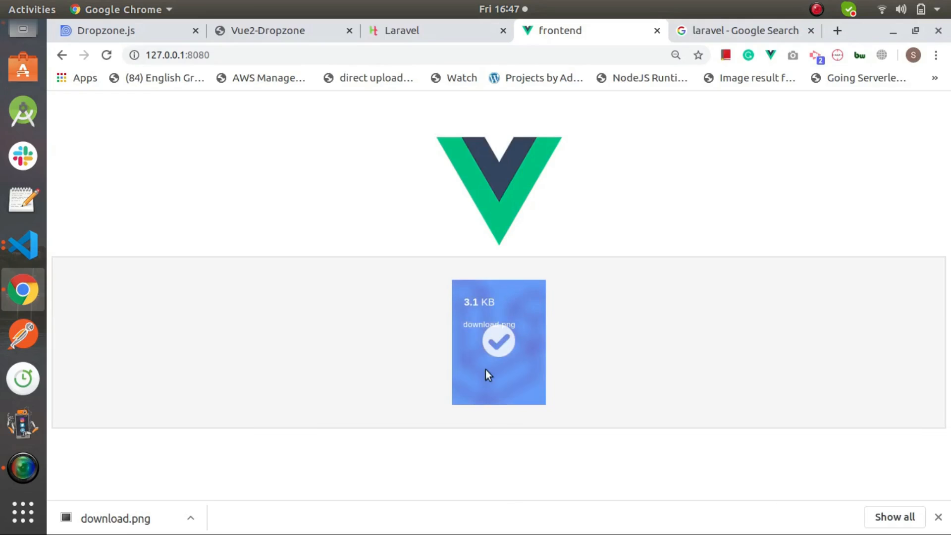
- Drag download.png onto the localhost:8080 dropzone until the success checkmark appears
{"action": "left_click", "coordinate": [22, 244]}
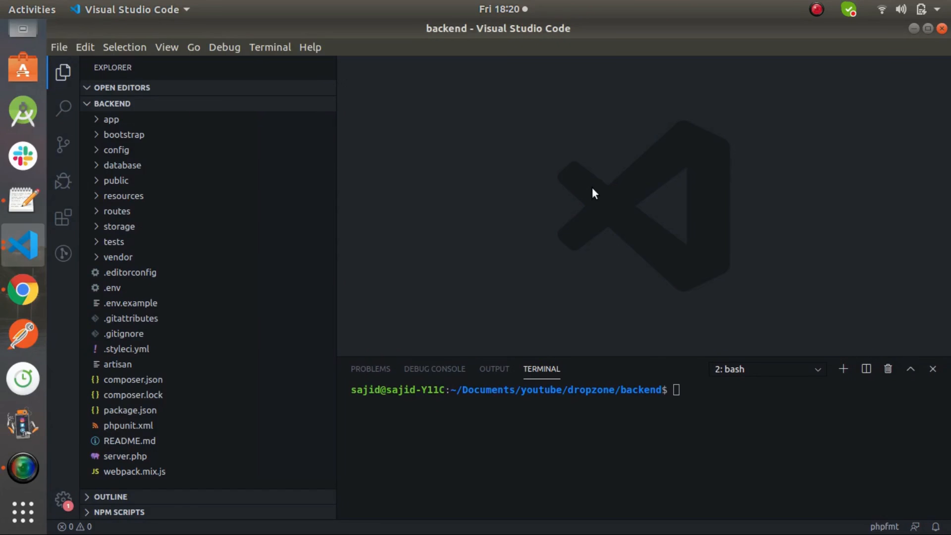
- Generate ImageUploadController with php artisan make:controller and expand app/Http to reach it
{"action": "type", "text": "php artisan make:controller ImageUploadController"}
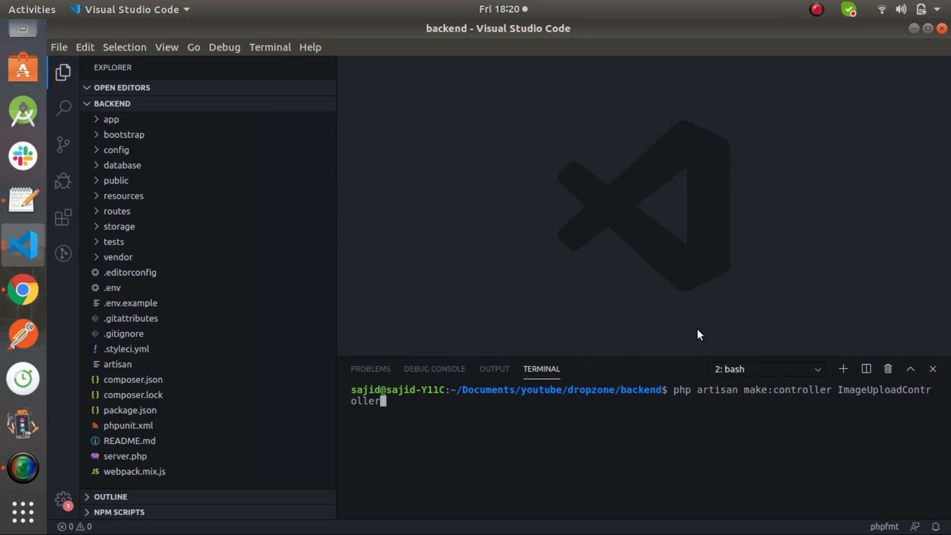
{"action": "key", "text": "Return"}
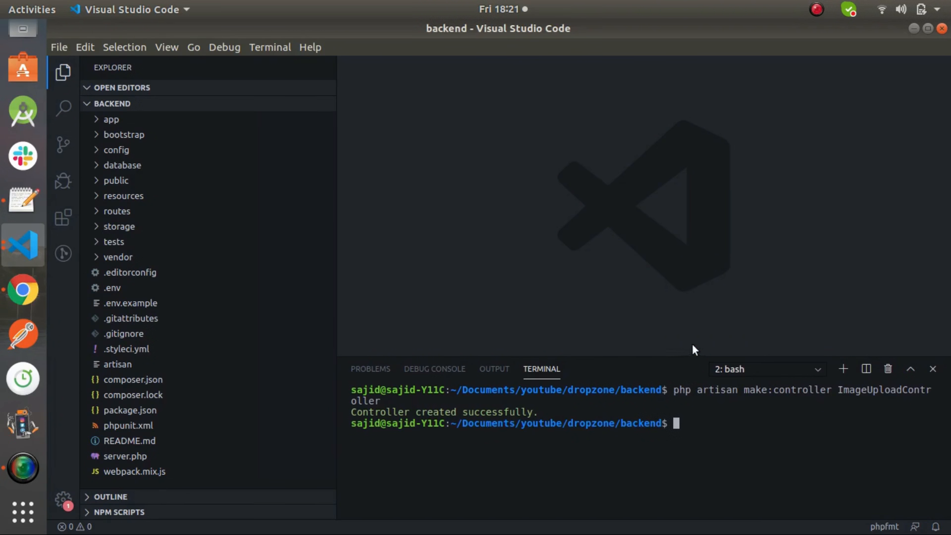
{"action": "left_click", "coordinate": [111, 118]}
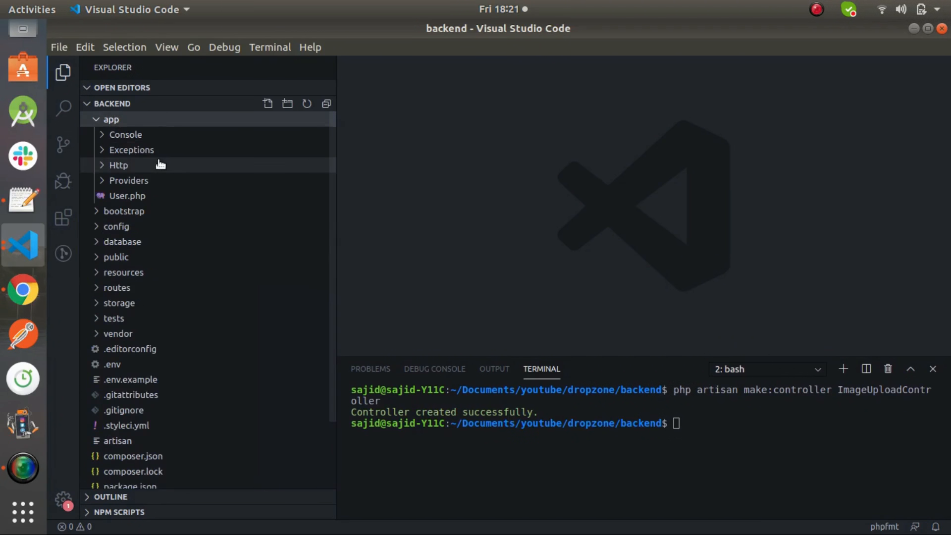
{"action": "left_click", "coordinate": [118, 164]}
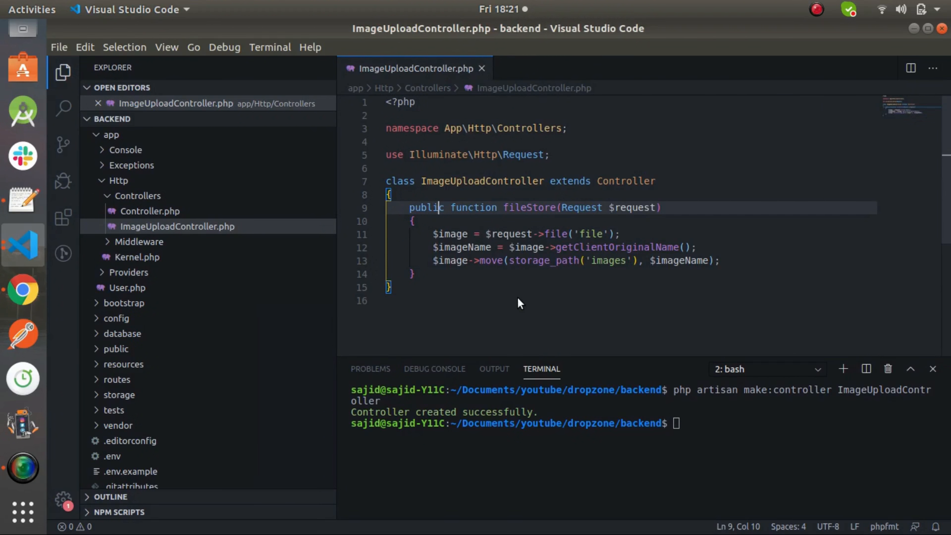
{"action": "mouse_move", "coordinate": [326, 119]}
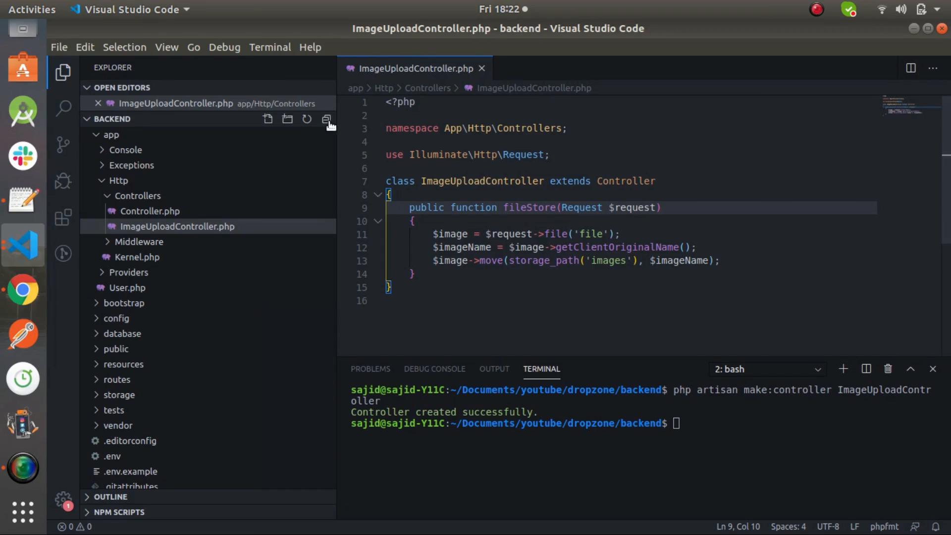
- Add Route::post('image/upload/store', 'ImageUploadController@fileStore'); to routes/api.php
{"action": "left_click", "coordinate": [117, 226]}
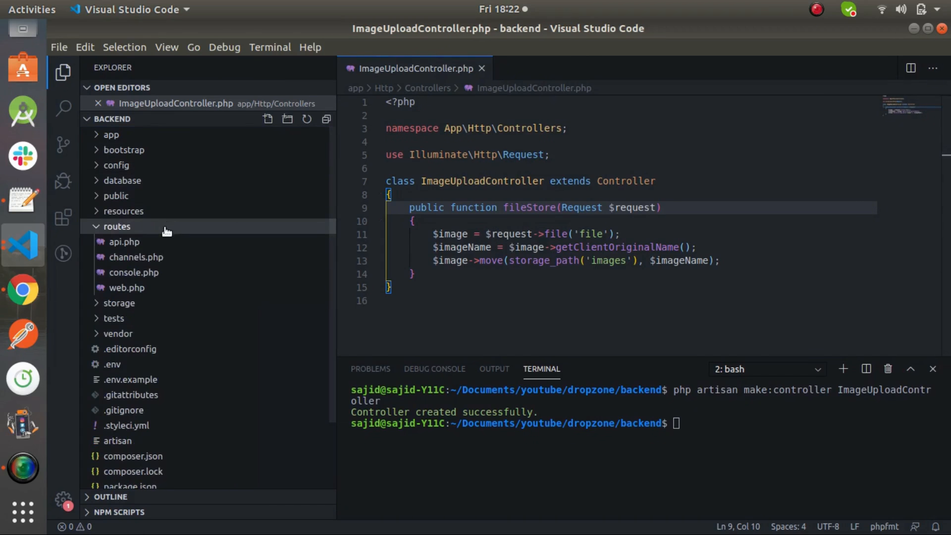
{"action": "left_click", "coordinate": [125, 241]}
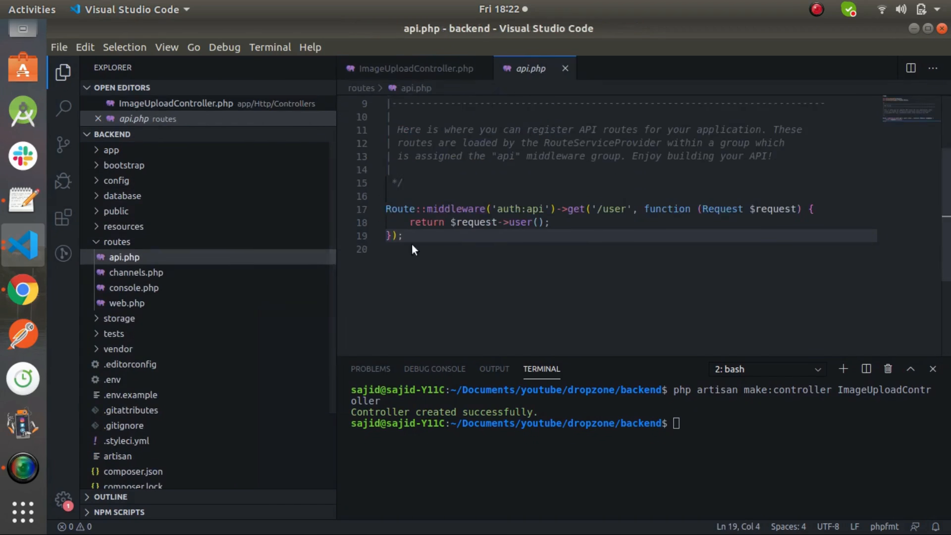
{"action": "type", "text": "Route::post('image/upload/store', 'ImageUploadController@fileStore');"}
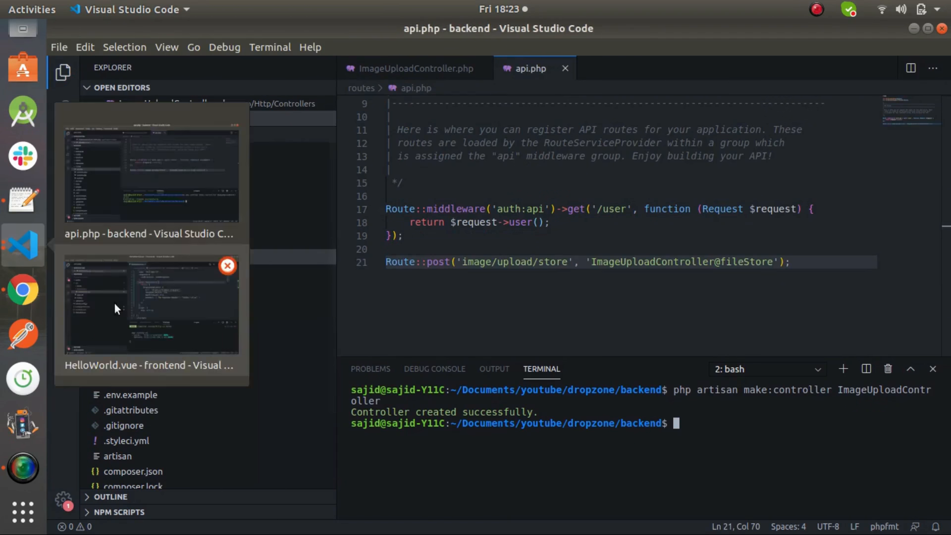
{"action": "left_click", "coordinate": [151, 303]}
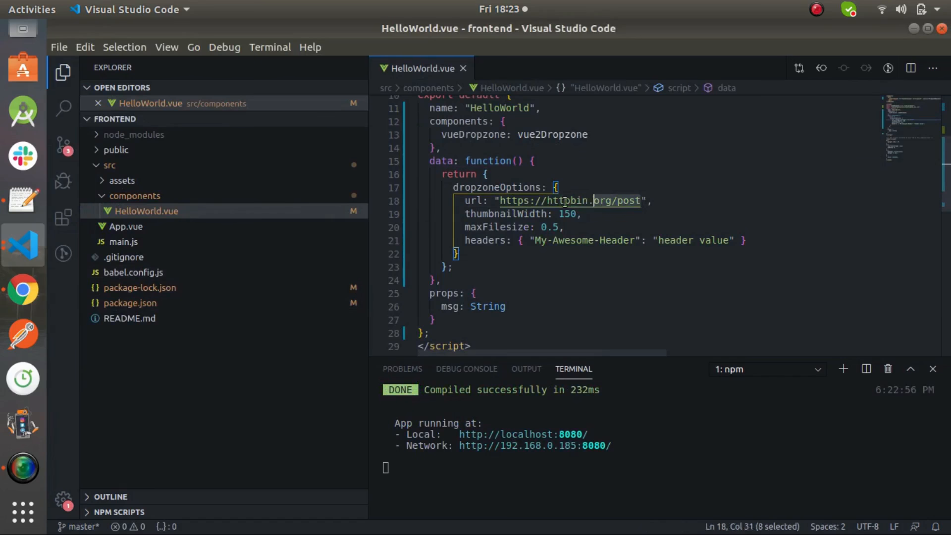
{"action": "type", "text": "http://127.0.0.1:8000"}
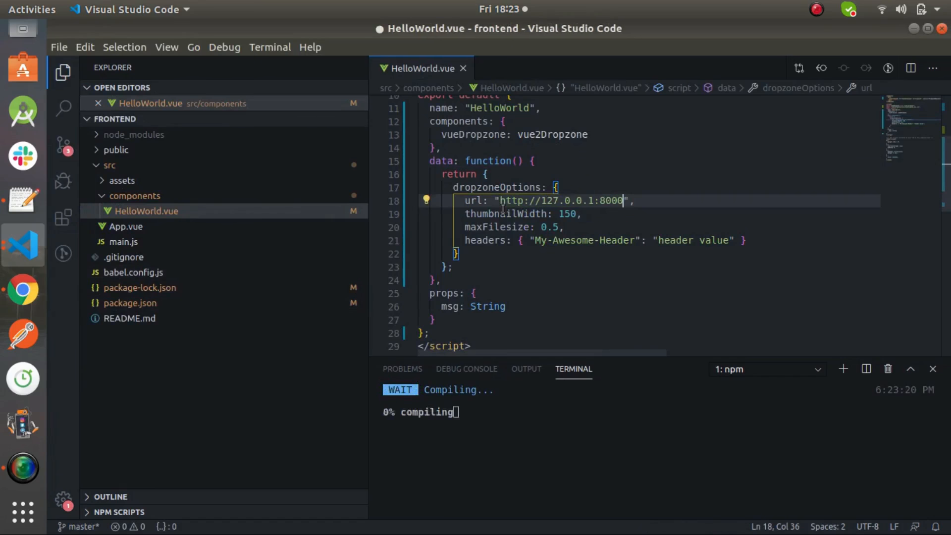
{"action": "type", "text": "/api"}
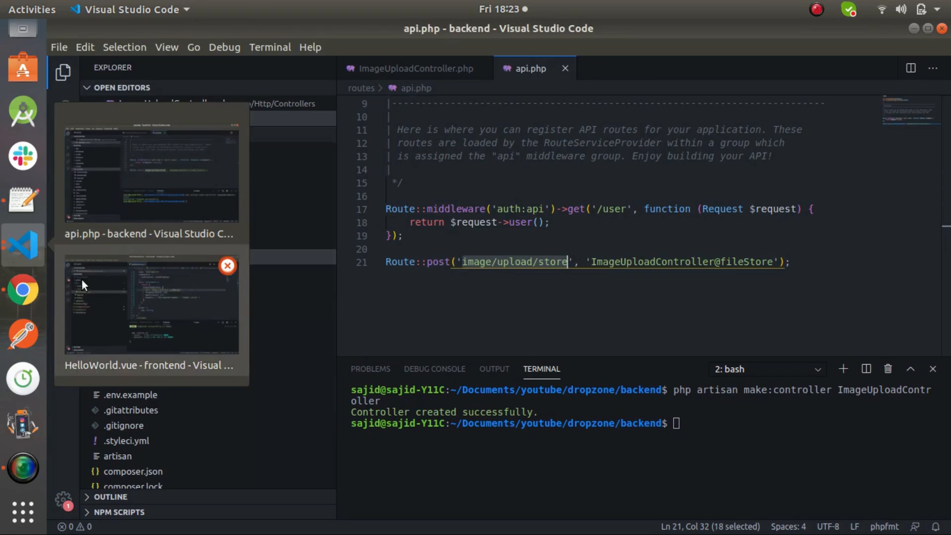
{"action": "left_click", "coordinate": [151, 303]}
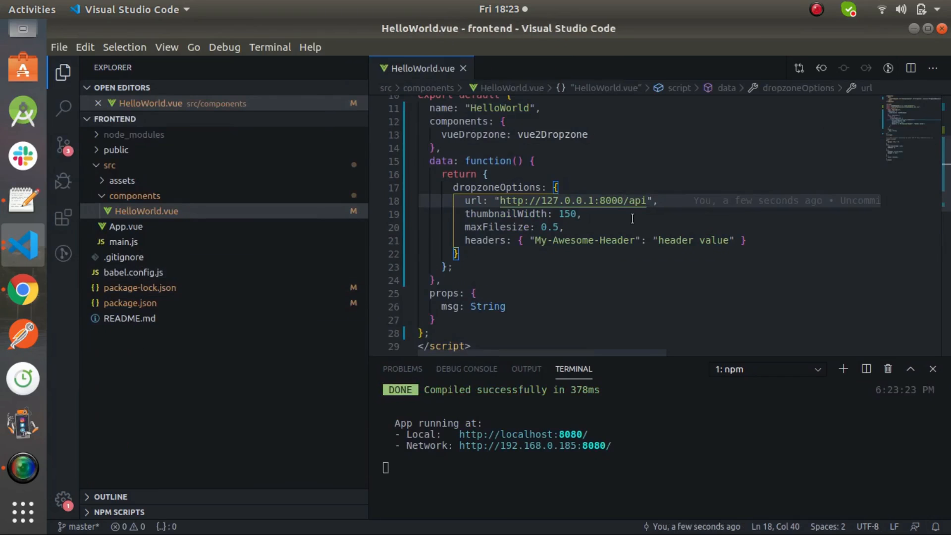
{"action": "type", "text": "/image/upload/store"}
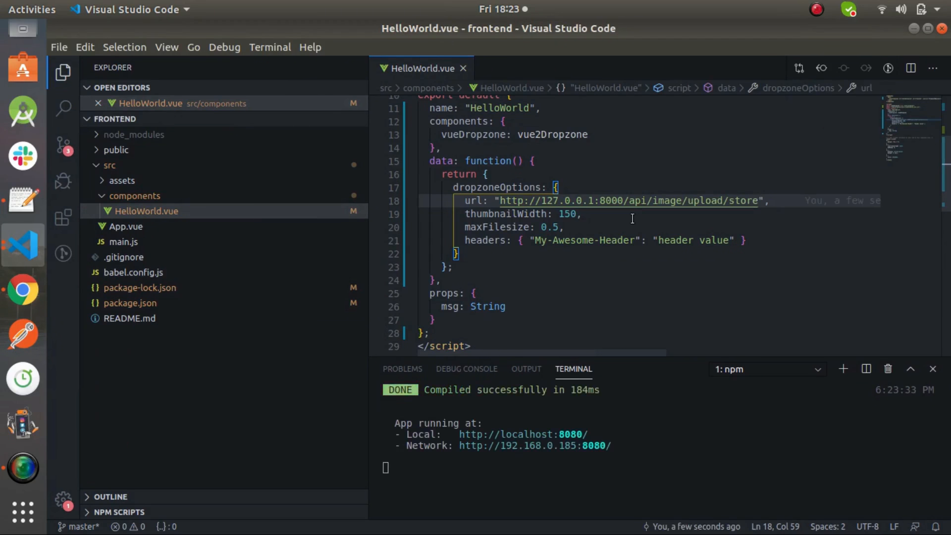
{"action": "left_click", "coordinate": [580, 214]}
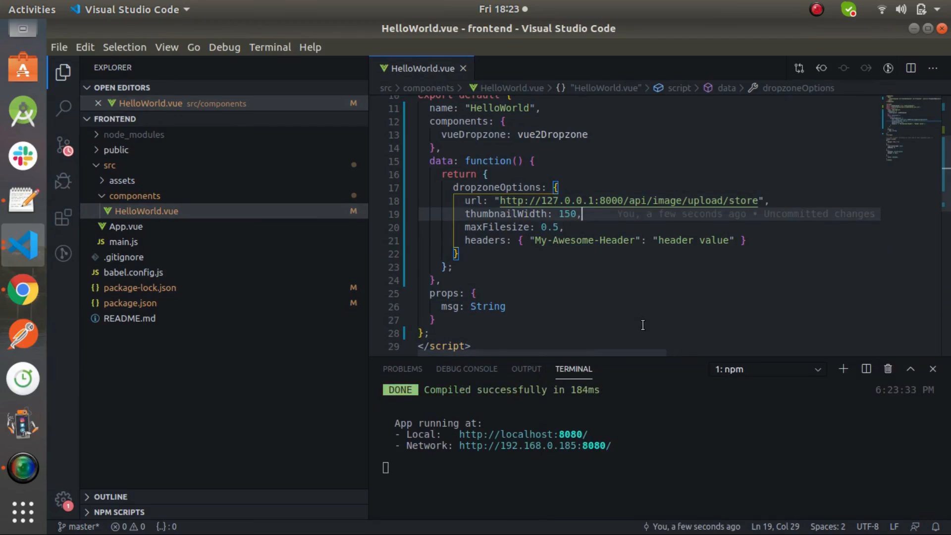
{"action": "left_click", "coordinate": [23, 290]}
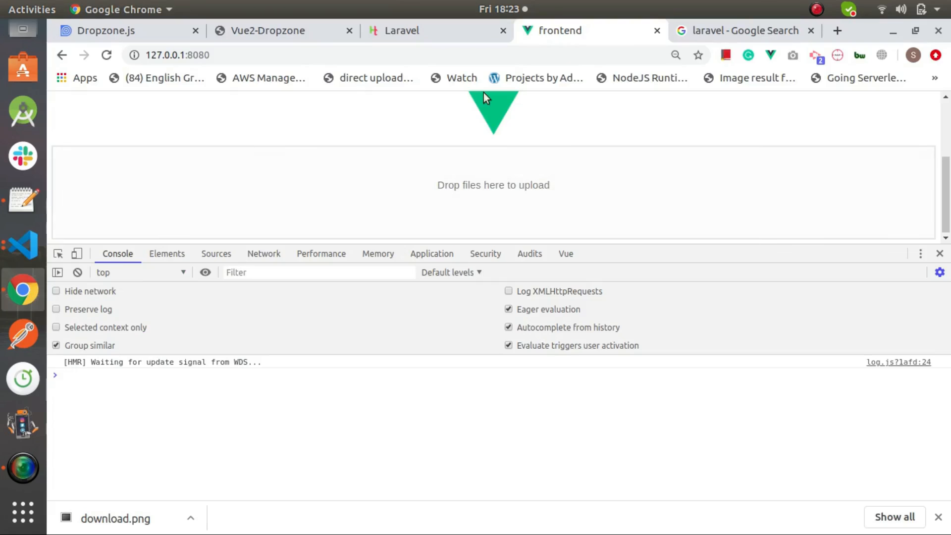
- Reload the frontend page and close the DevTools panel to retest the dropzone upload
{"action": "left_click", "coordinate": [106, 55]}
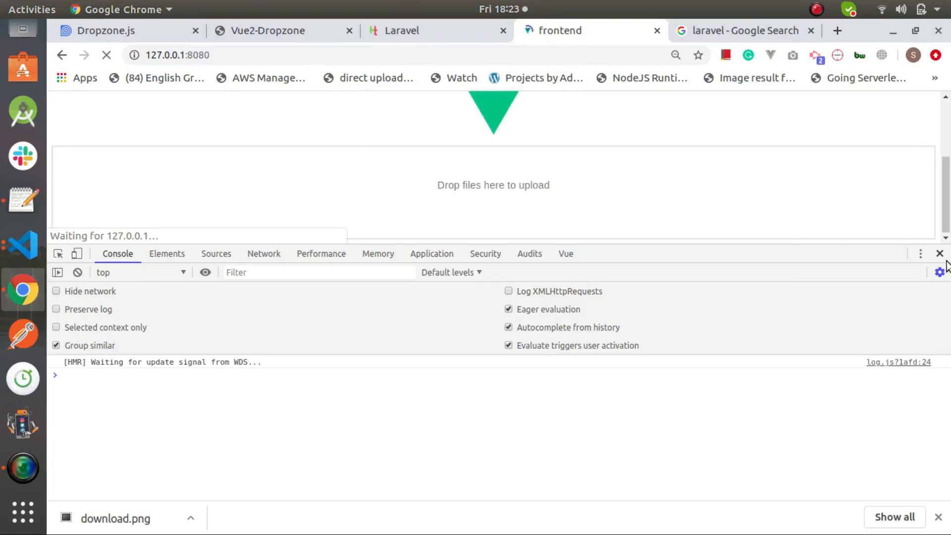
{"action": "left_click", "coordinate": [493, 185]}
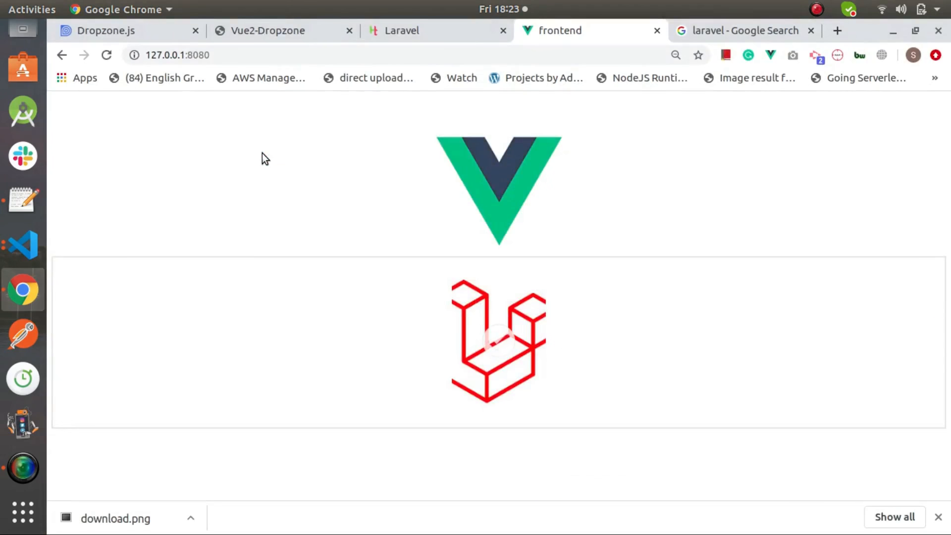
{"action": "mouse_move", "coordinate": [23, 244]}
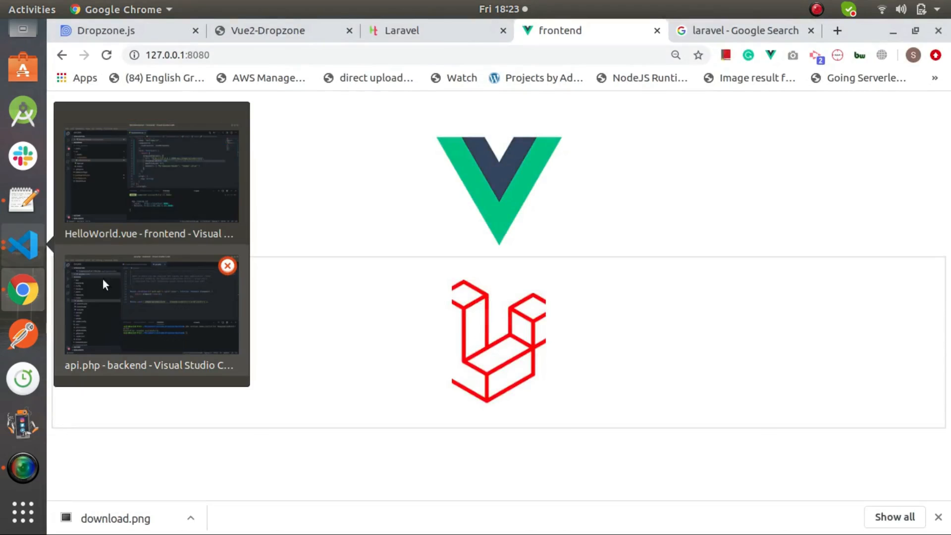
- In the backend project, refresh the file tree and preview storage/images/download.png
{"action": "left_click", "coordinate": [151, 305]}
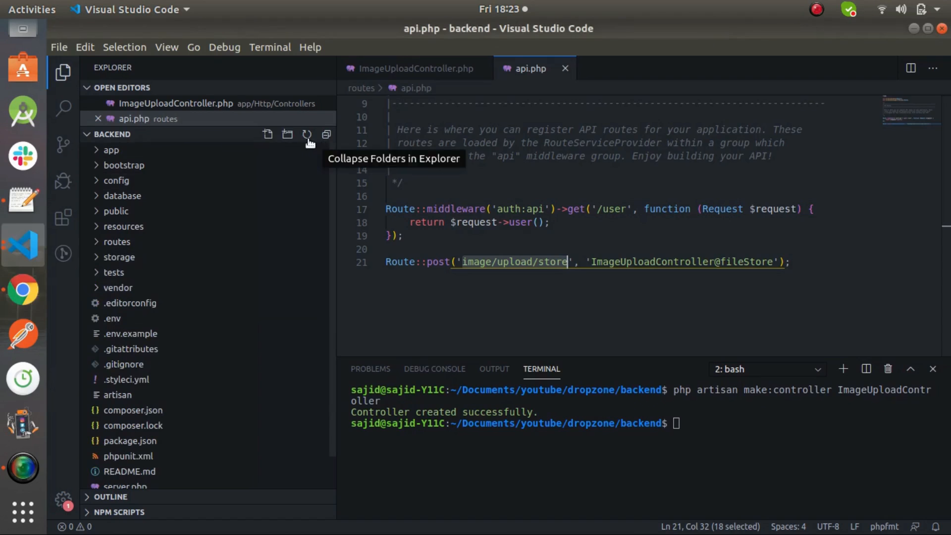
{"action": "left_click", "coordinate": [116, 241]}
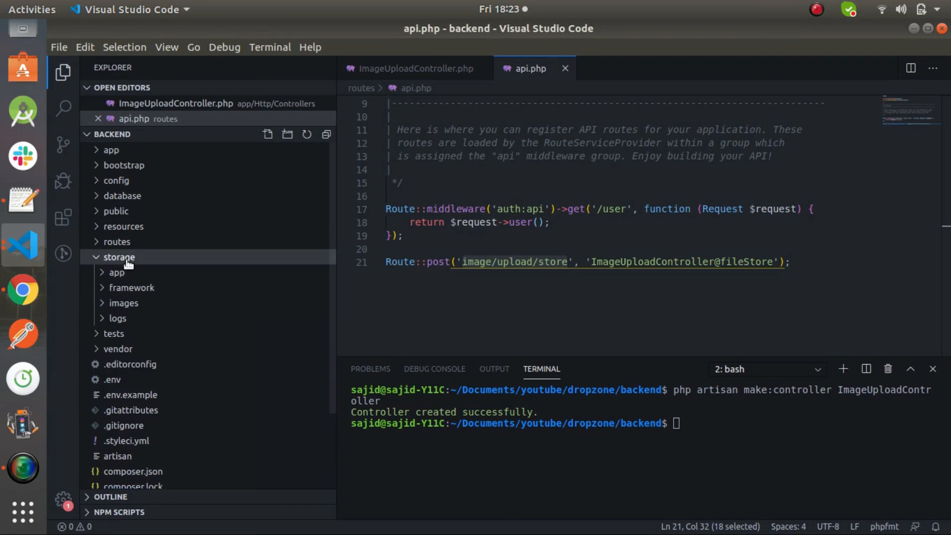
{"action": "left_click", "coordinate": [123, 303]}
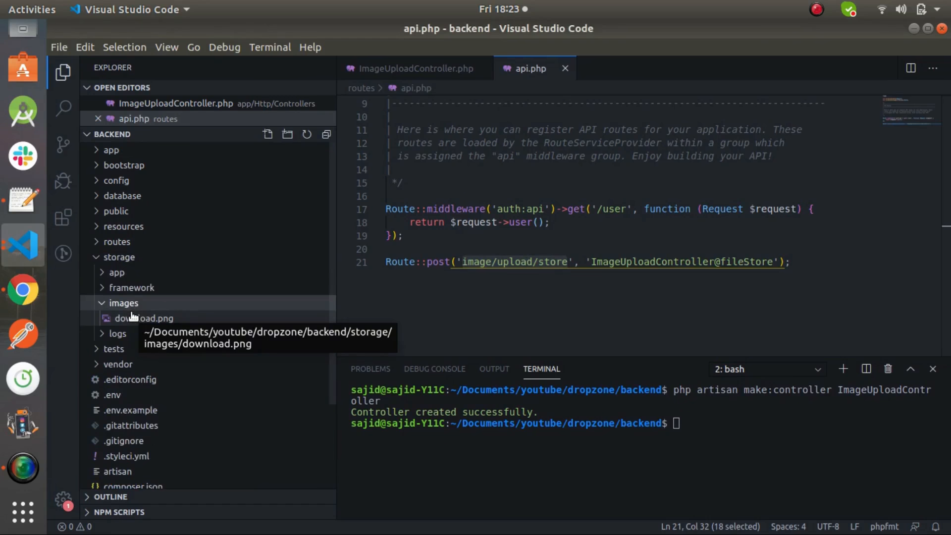
{"action": "mouse_move", "coordinate": [143, 318]}
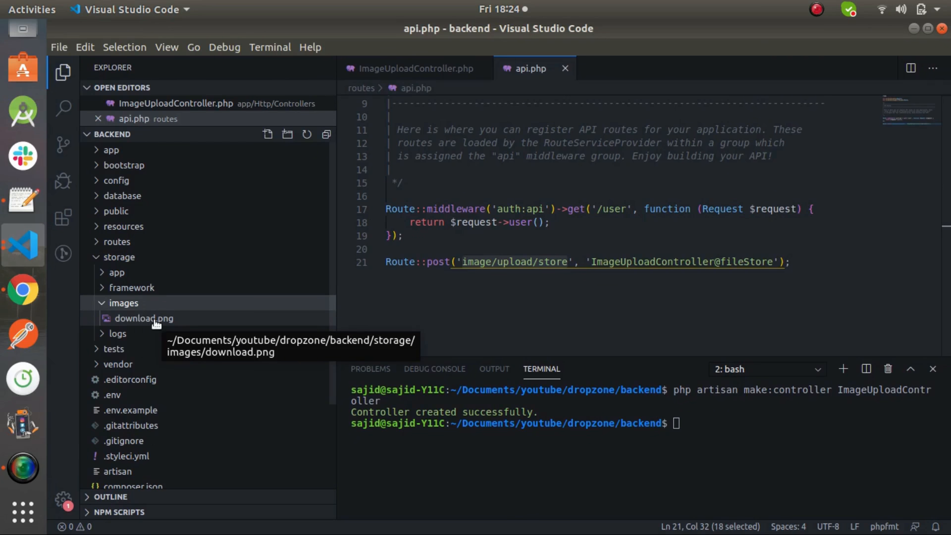
{"action": "left_click", "coordinate": [144, 318]}
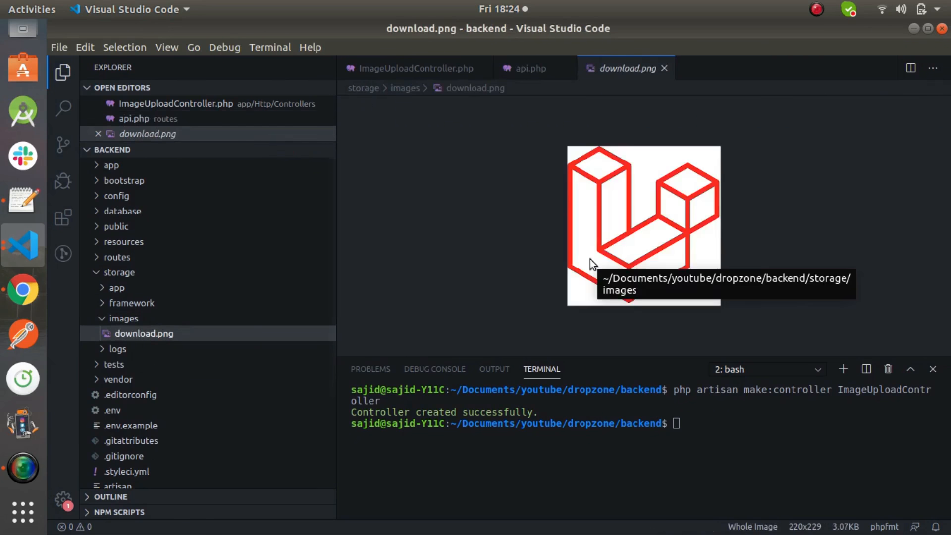